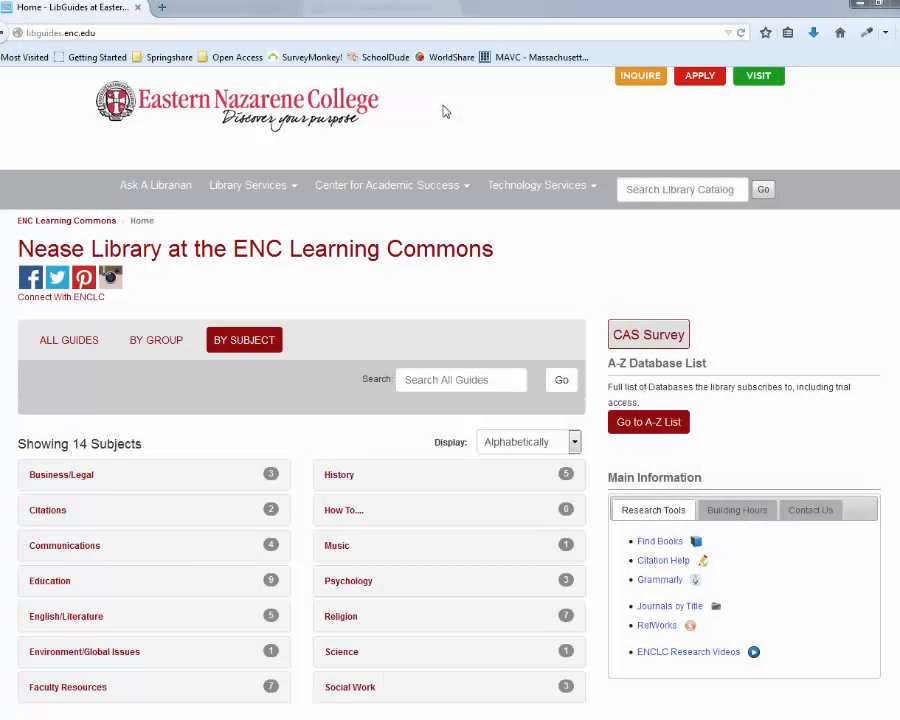
{"action": "mouse_move", "coordinate": [476, 104]}
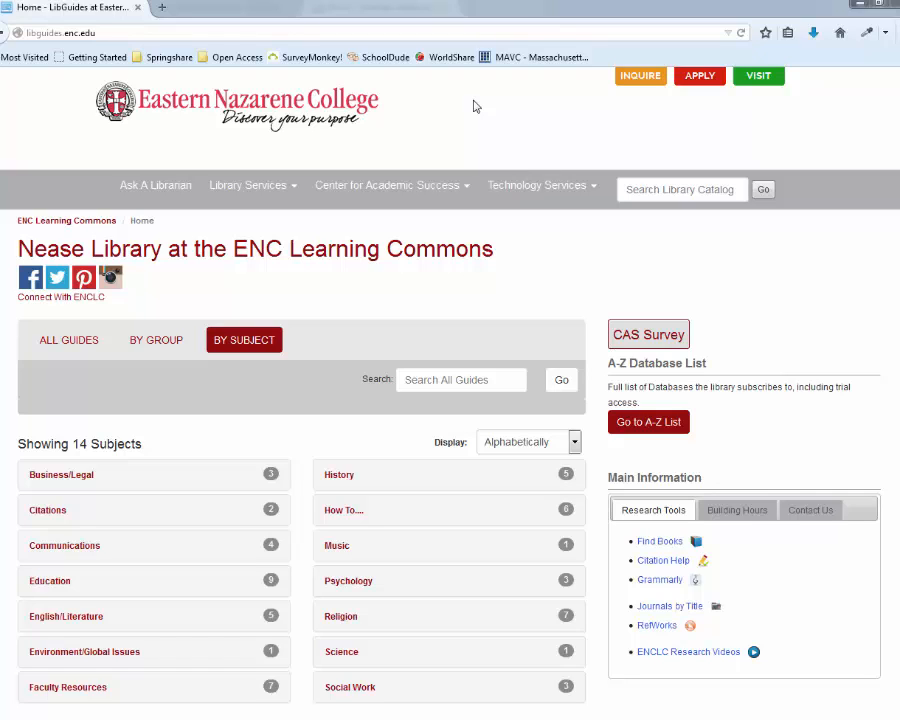
{"action": "mouse_move", "coordinate": [464, 40]}
{"action": "type", "text": "scho"}
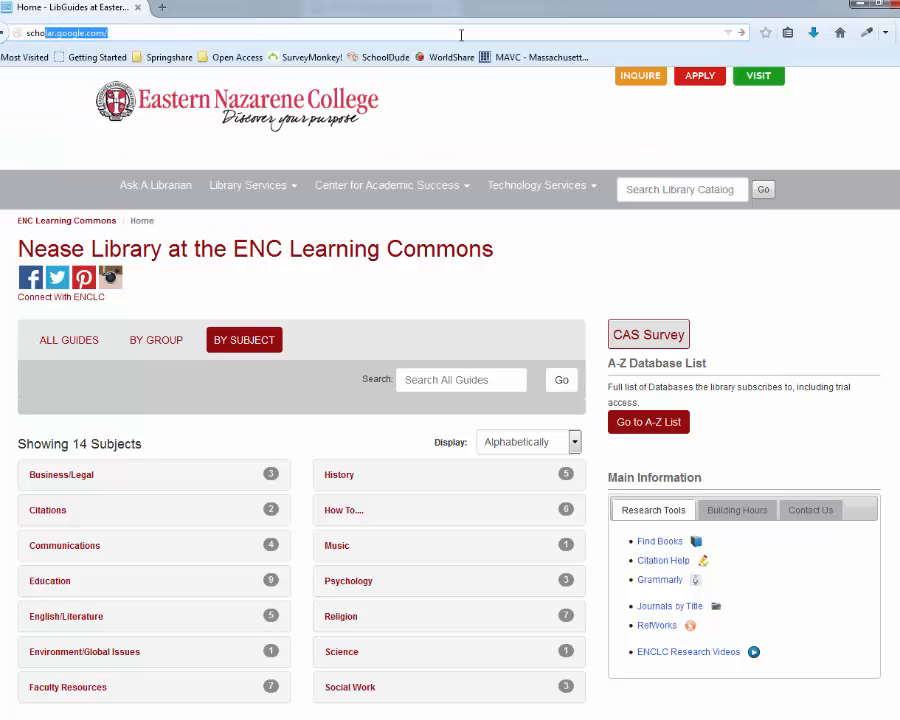
Step: Go from the library home page to scholar.google.com via the address-bar suggestion
{"action": "left_click", "coordinate": [460, 32]}
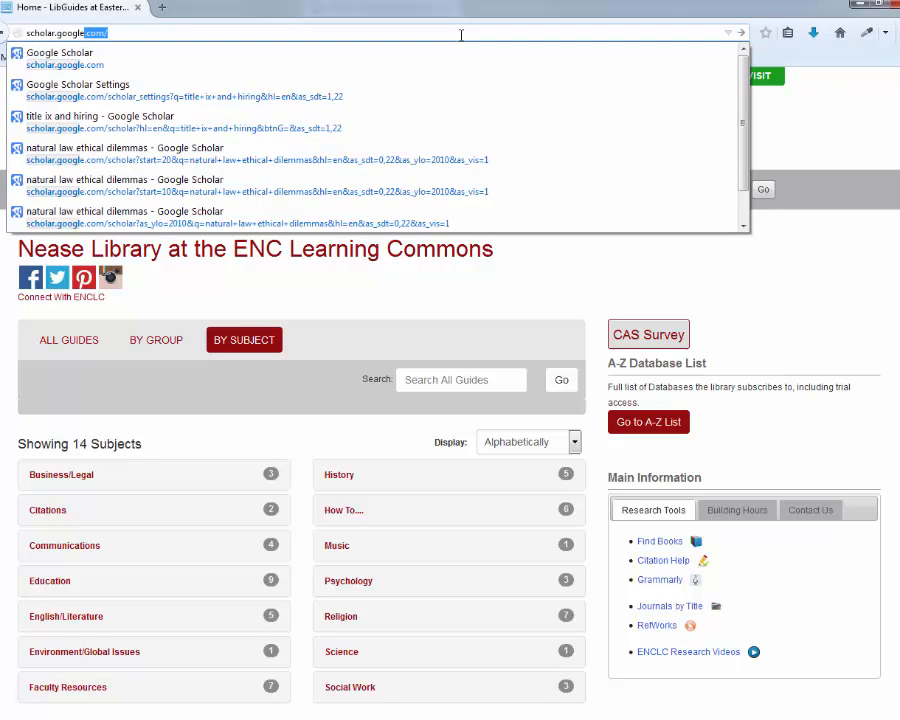
{"action": "left_click", "coordinate": [60, 52]}
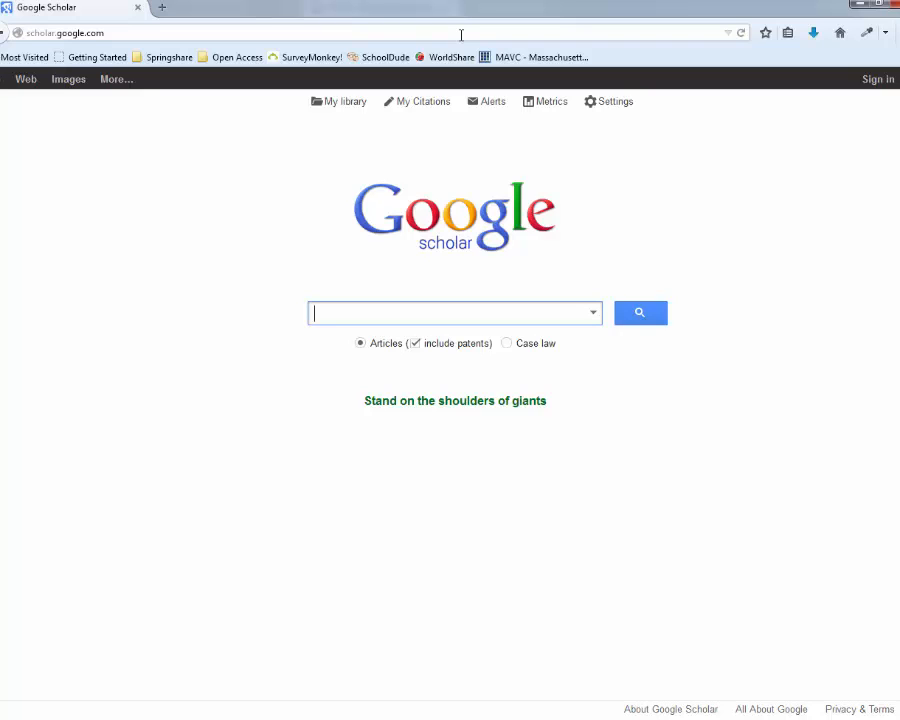
{"action": "type", "text": "t"}
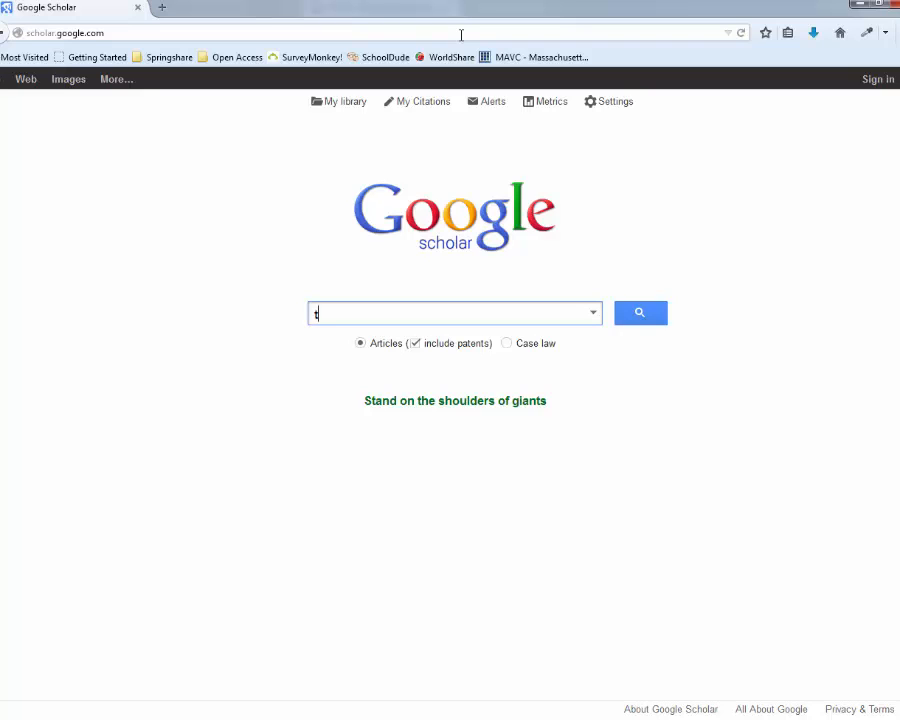
Step: Run a Scholar search for 'title ix and hiring'
{"action": "type", "text": "itle ix and hiring"}
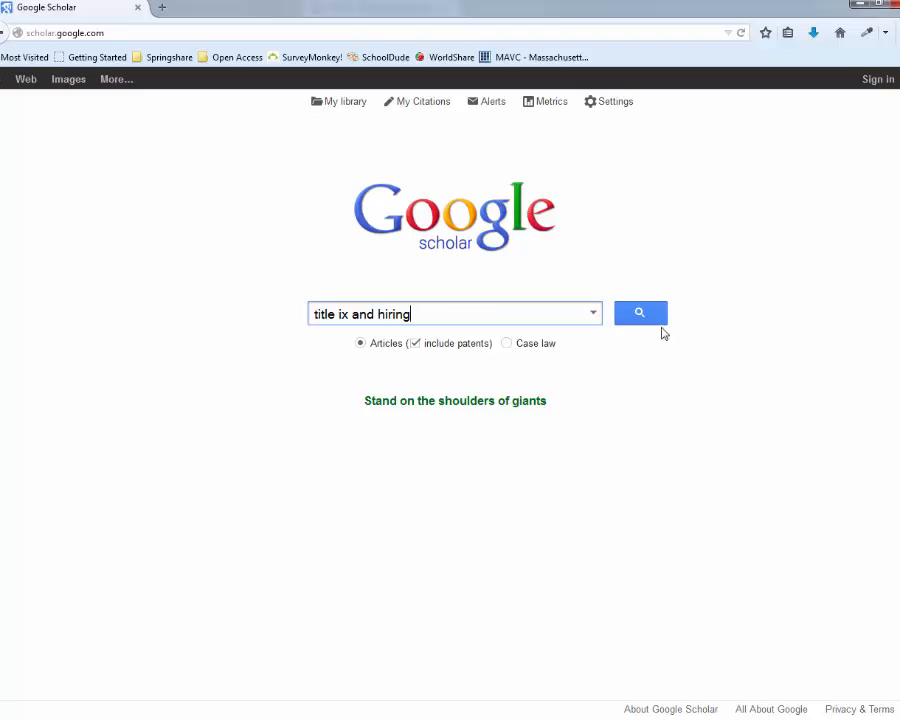
{"action": "left_click", "coordinate": [640, 312]}
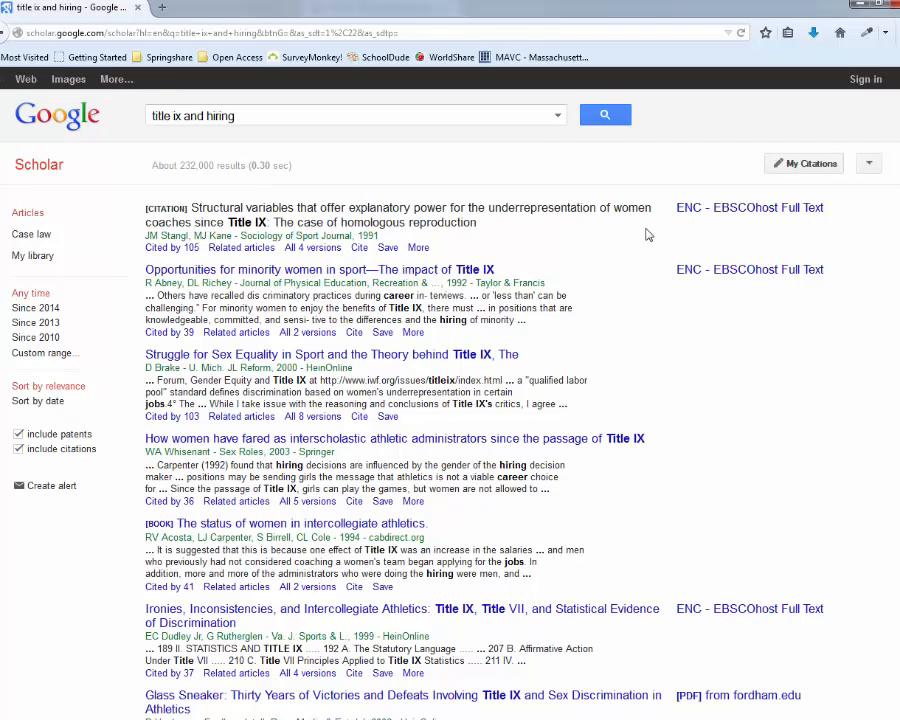
{"action": "mouse_move", "coordinate": [648, 212]}
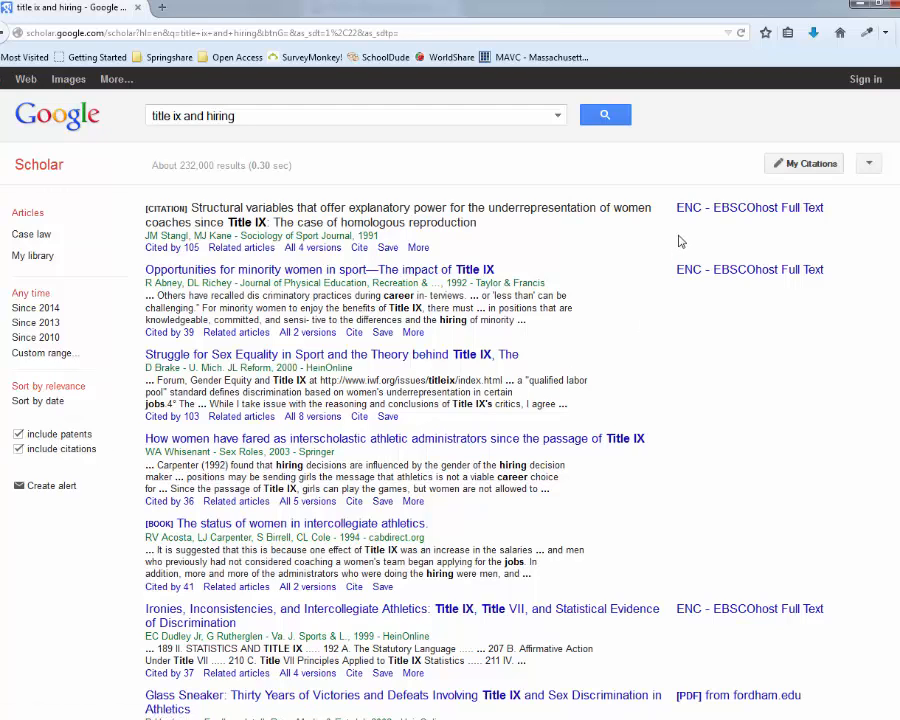
{"action": "mouse_move", "coordinate": [714, 276]}
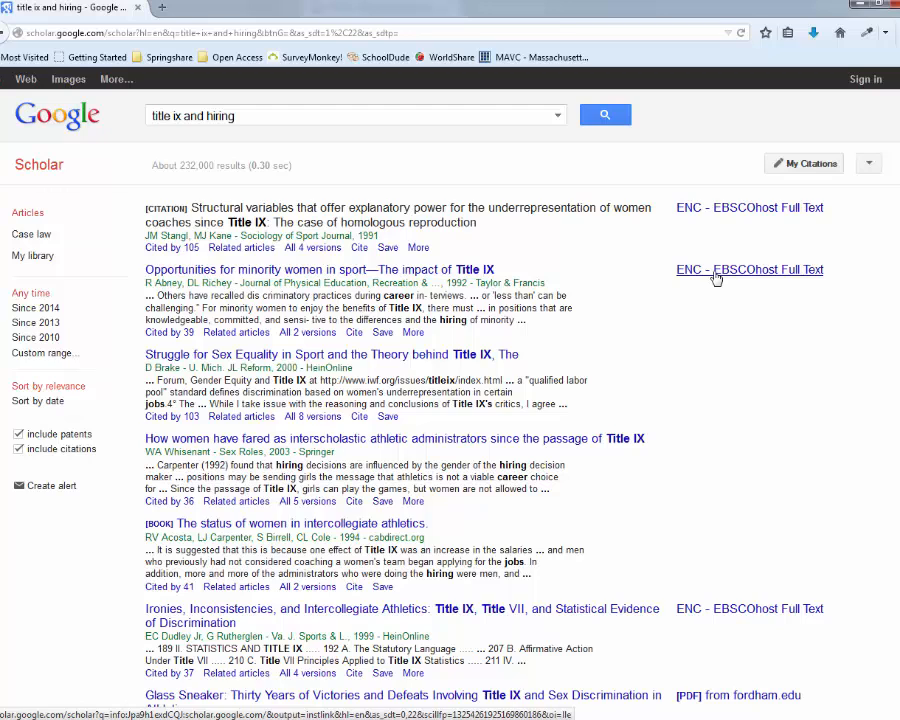
Step: Follow the second result's ENC EBSCOhost Full Text link and get the article from ProQuest Central
{"action": "left_click", "coordinate": [748, 268]}
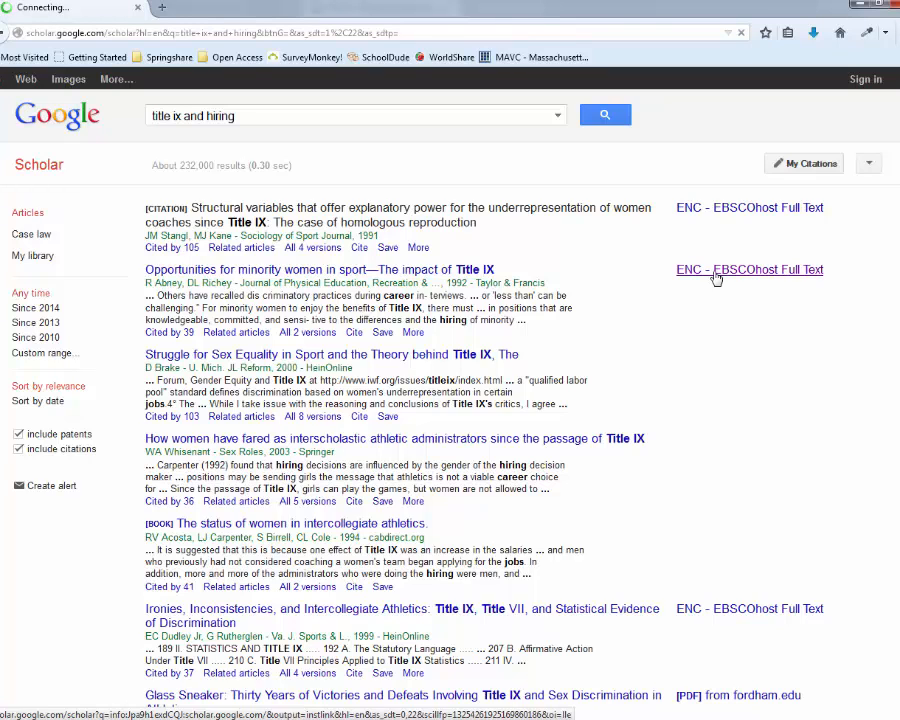
{"action": "left_click", "coordinate": [748, 268]}
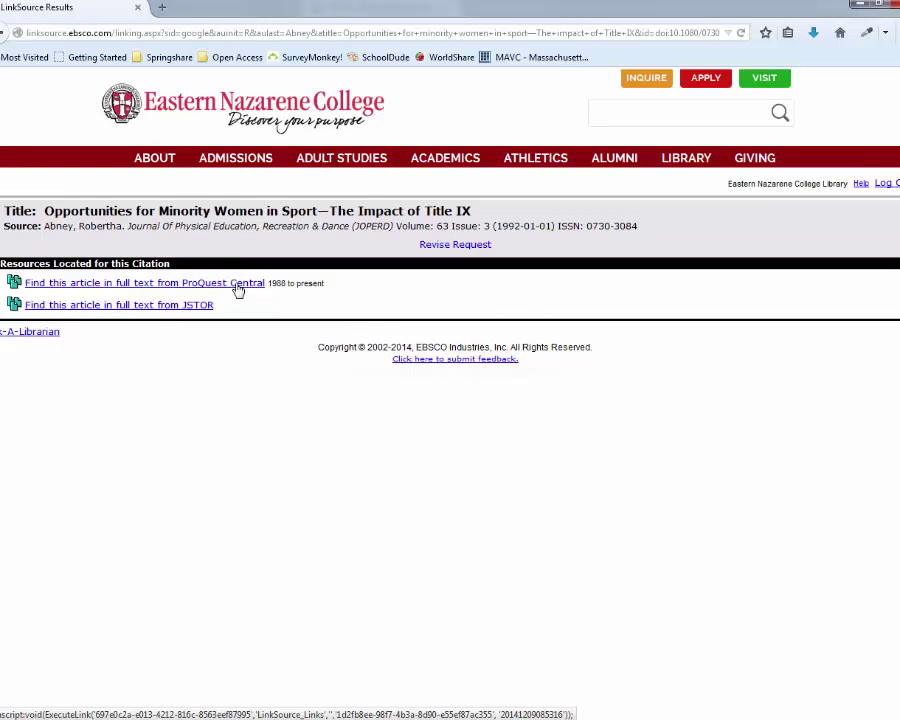
{"action": "left_click", "coordinate": [144, 282]}
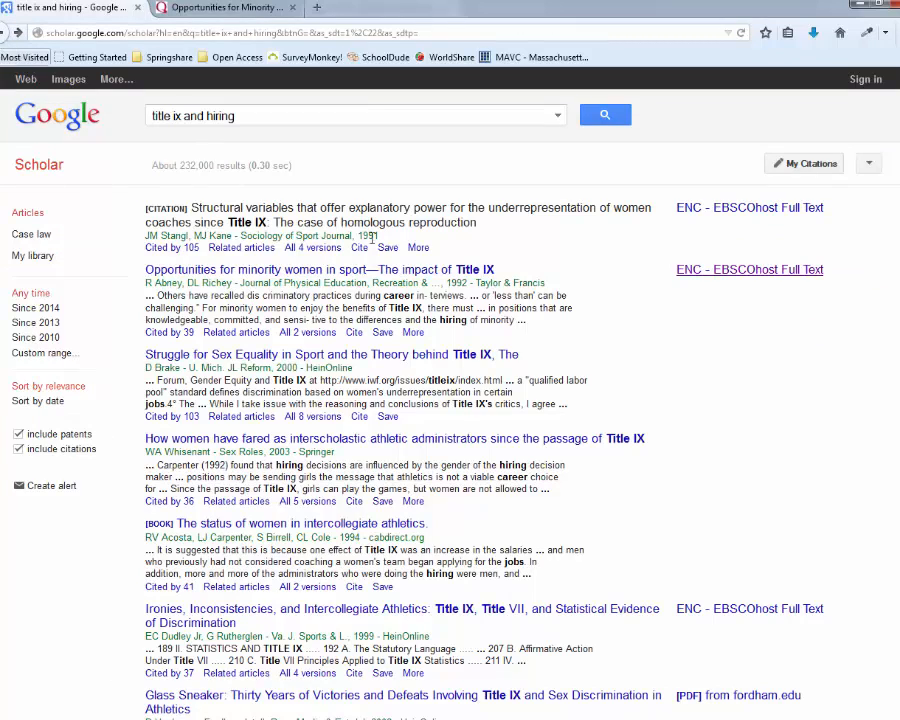
{"action": "scroll", "scroll_direction": "down", "scroll_amount": 3}
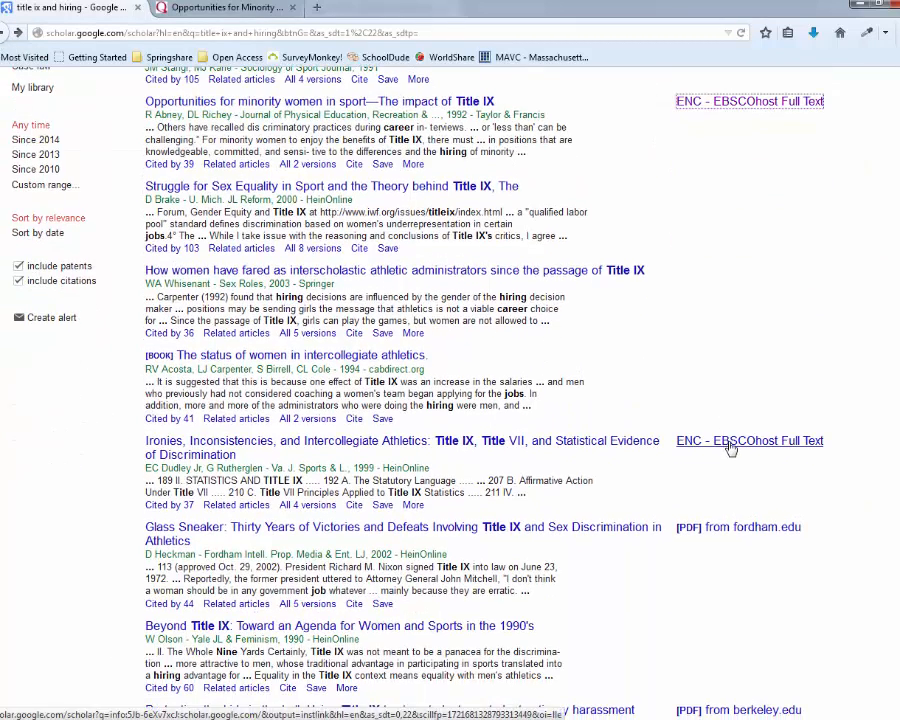
{"action": "scroll", "scroll_direction": "down", "scroll_amount": 3}
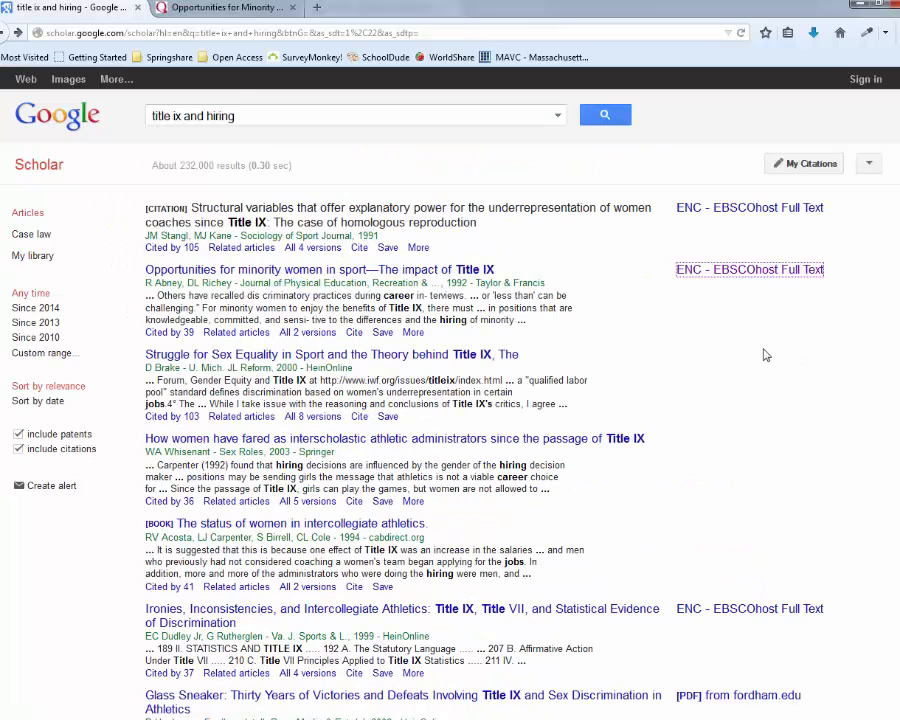
{"action": "mouse_move", "coordinate": [854, 188]}
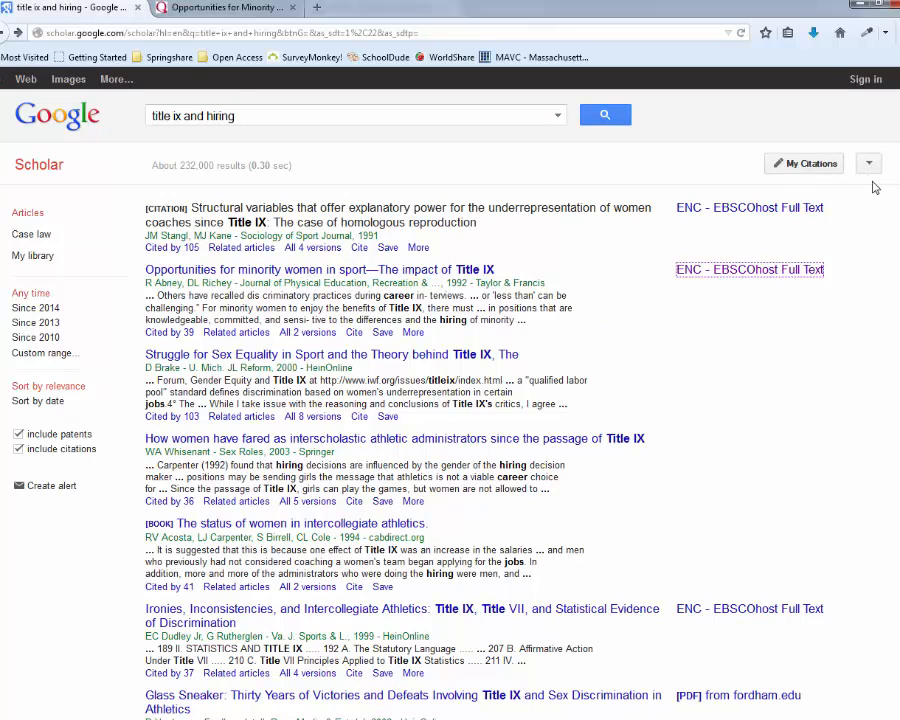
Step: Reach the Google Scholar settings from the My Citations menu
{"action": "left_click", "coordinate": [868, 164]}
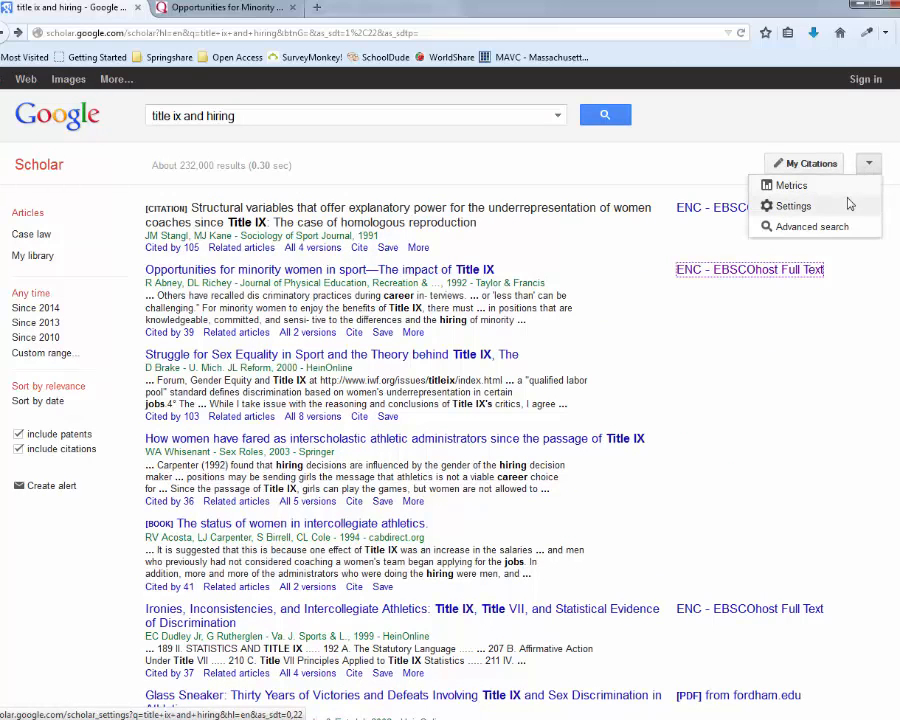
{"action": "left_click", "coordinate": [794, 204]}
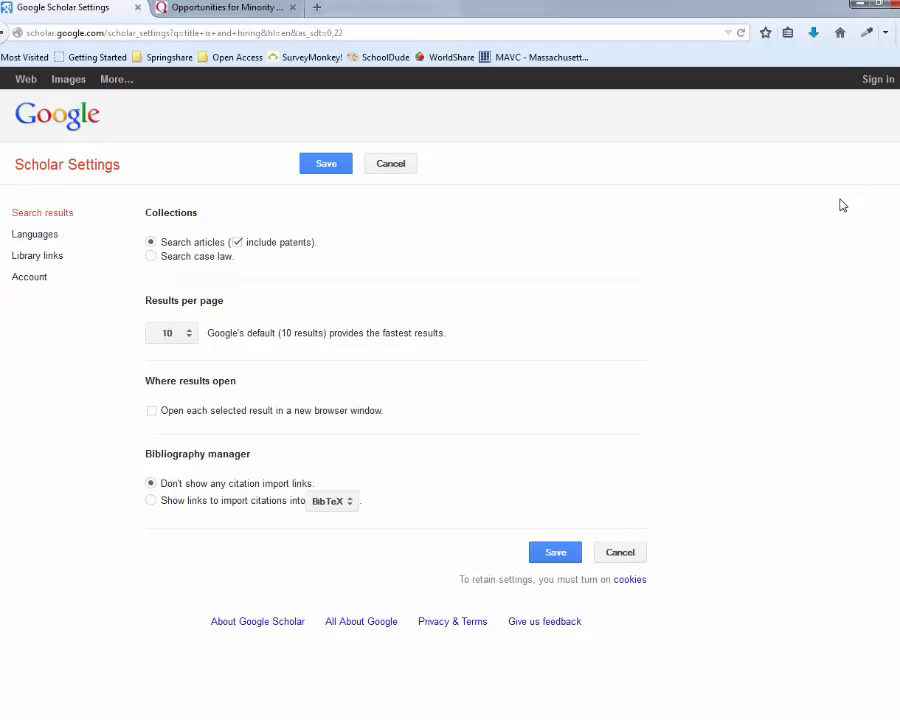
{"action": "mouse_move", "coordinate": [236, 374]}
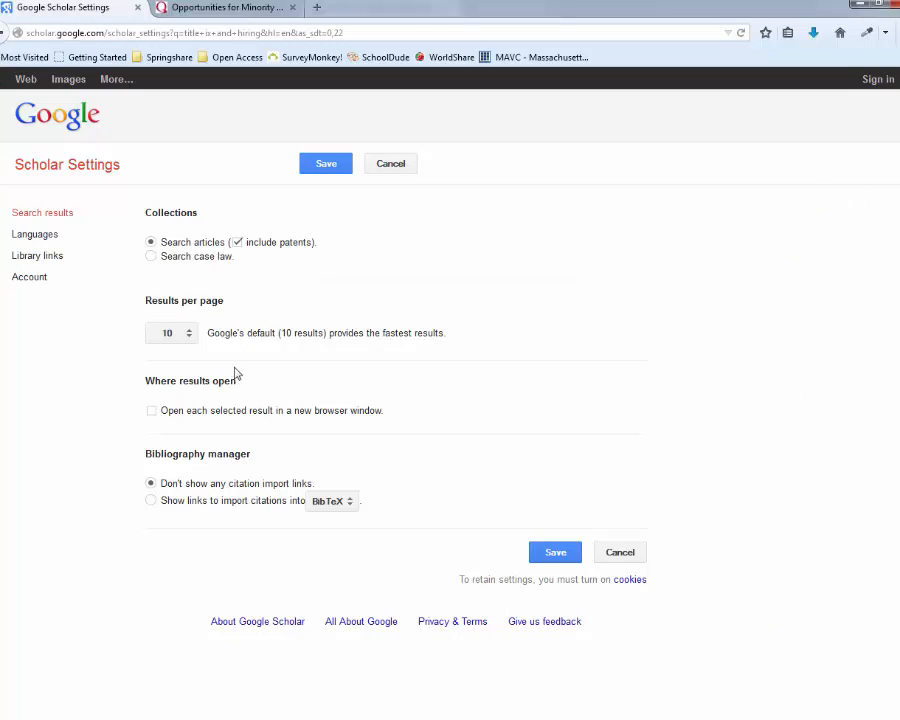
Step: Enable citation import links targeting RefWorks and move to Library links
{"action": "left_click", "coordinate": [152, 500]}
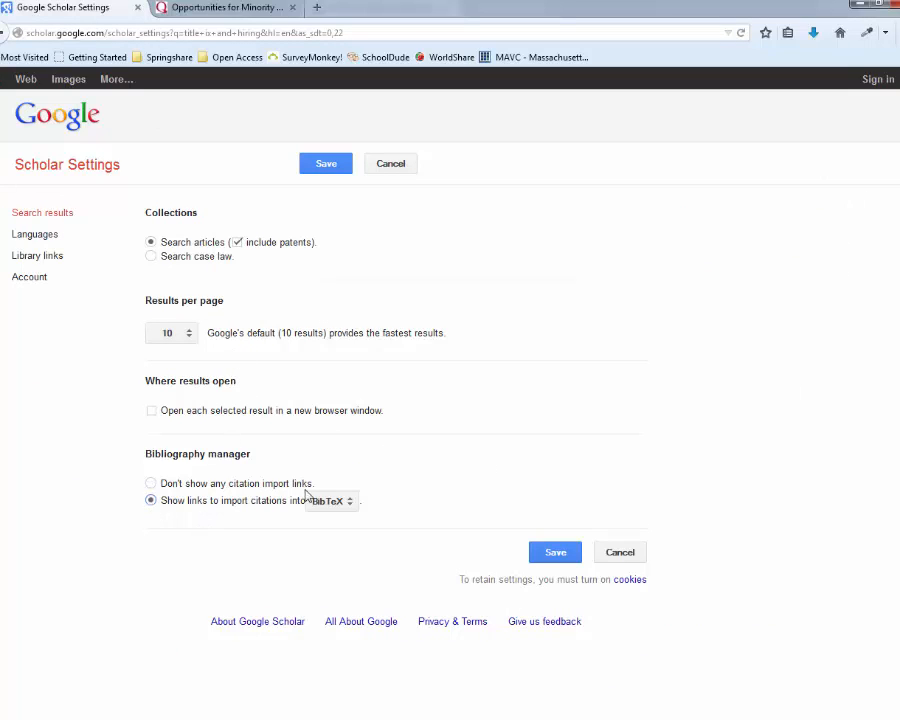
{"action": "left_click", "coordinate": [336, 500]}
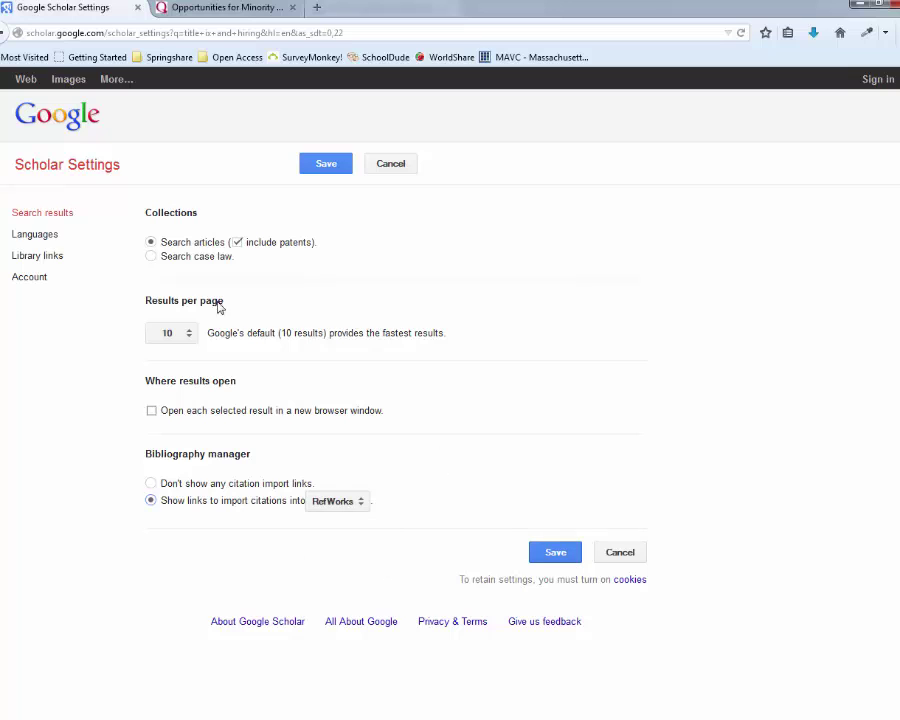
{"action": "left_click", "coordinate": [36, 256]}
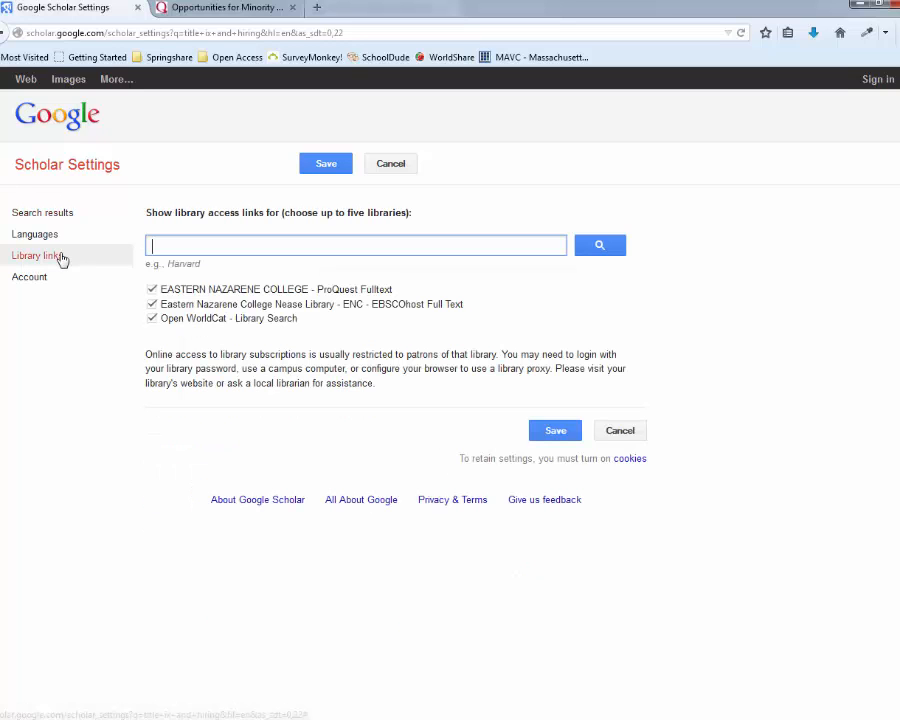
Step: Find 'eastern nazarene college' libraries and tick Eastern Nazarene College - EBSCOhost Full Text
{"action": "type", "text": "e"}
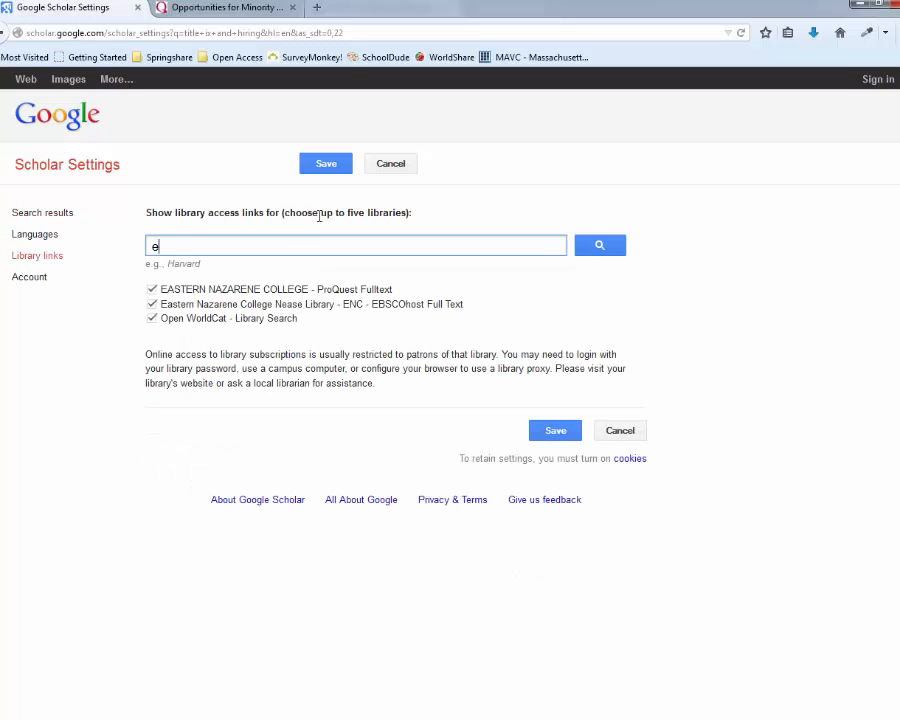
{"action": "type", "text": "astern nazarene co"}
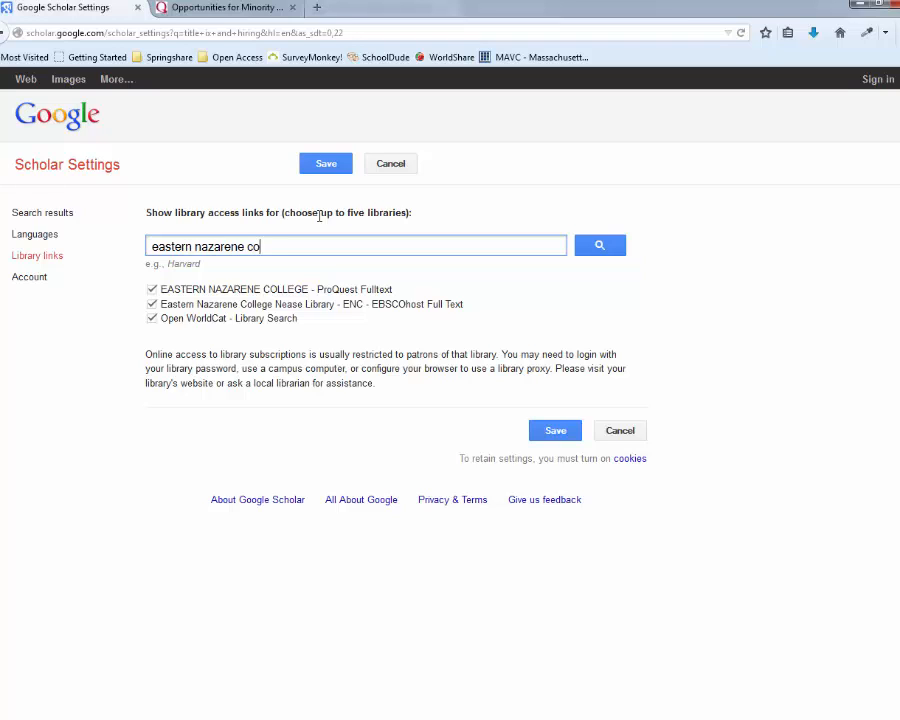
{"action": "type", "text": "llege"}
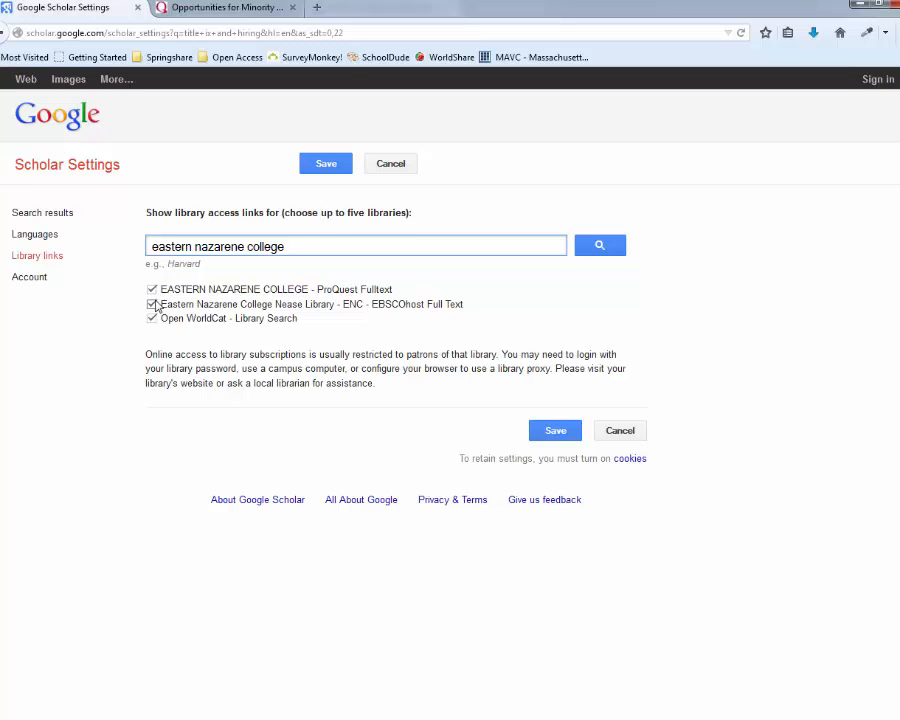
{"action": "left_click", "coordinate": [600, 244]}
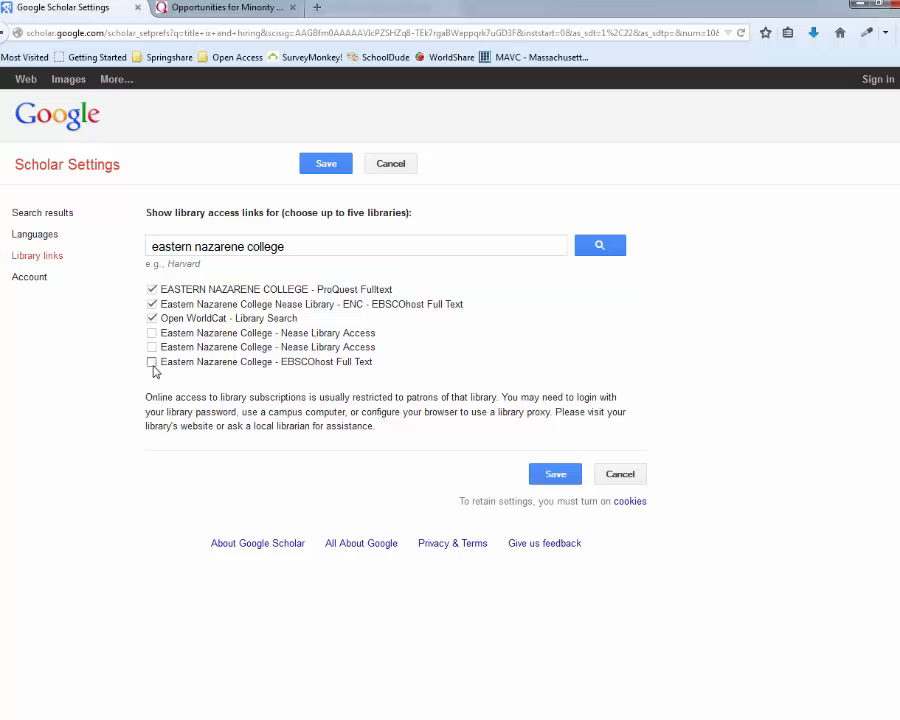
{"action": "left_click", "coordinate": [152, 360]}
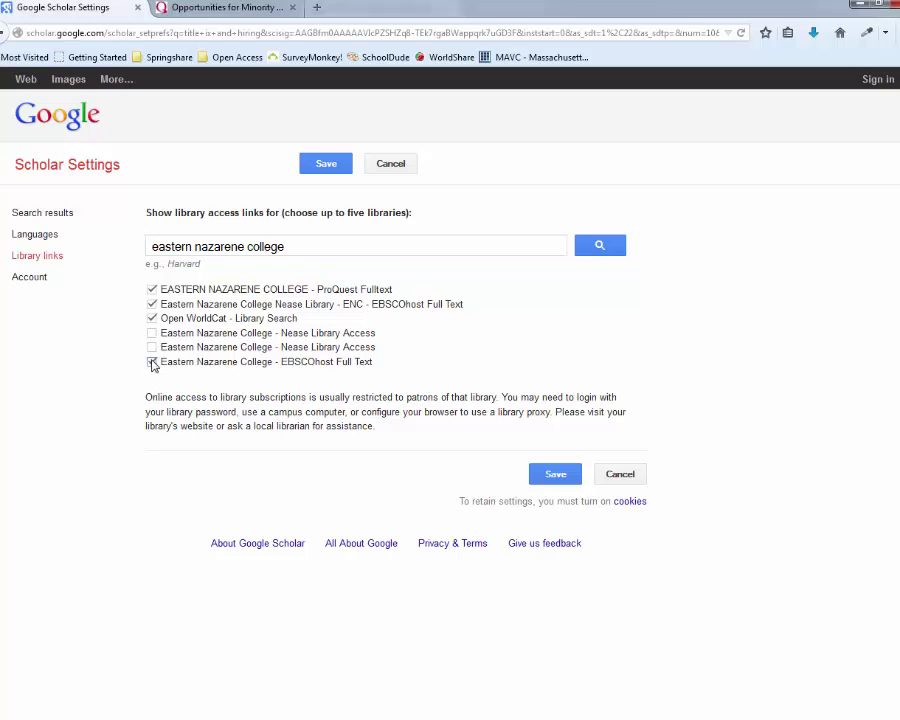